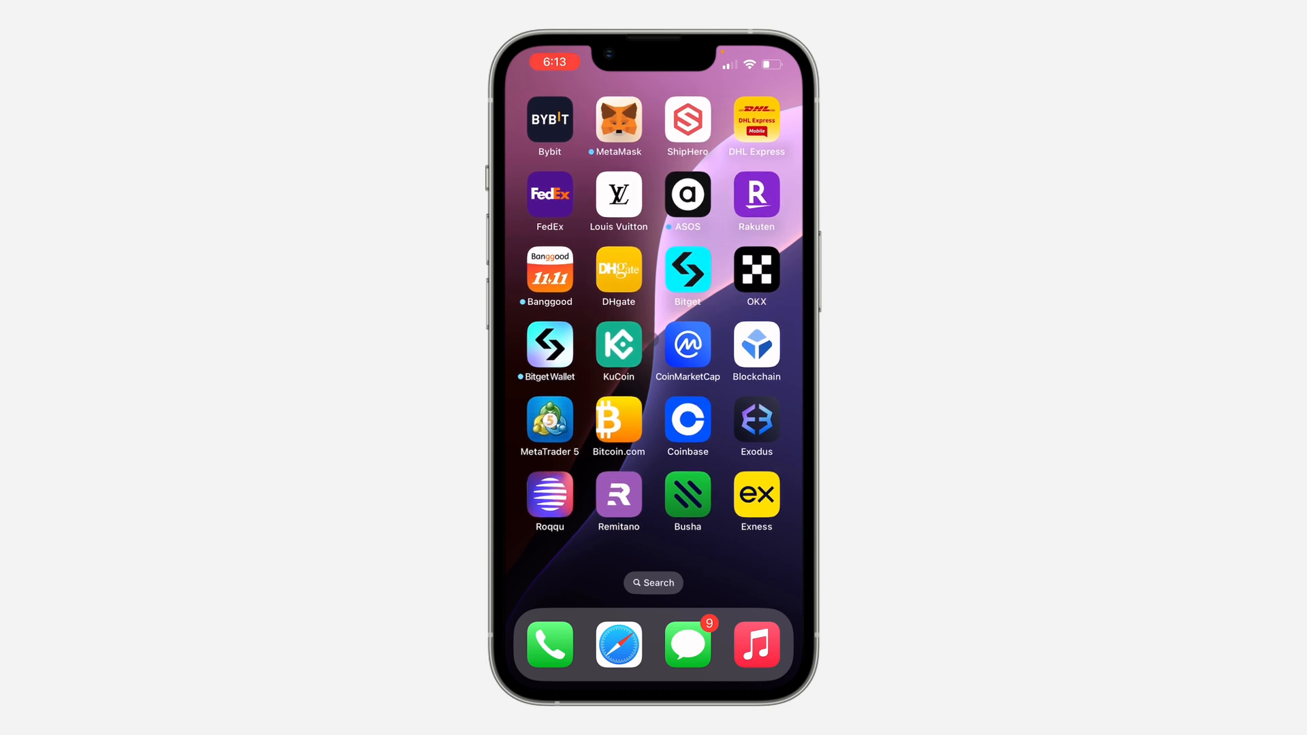
Launch Bybit and open the Sign up / Log in screen from the home page.
{"action": "left_click", "coordinate": [549, 121]}
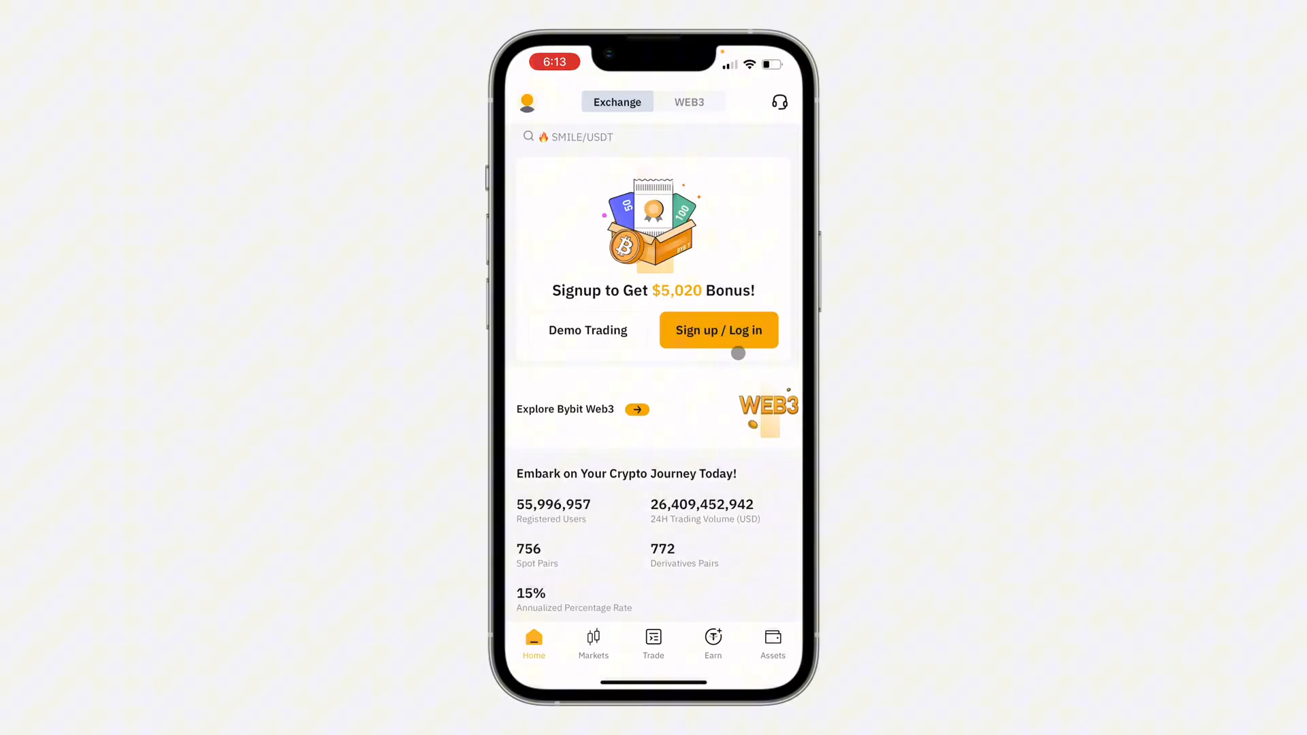
{"action": "left_click", "coordinate": [717, 331]}
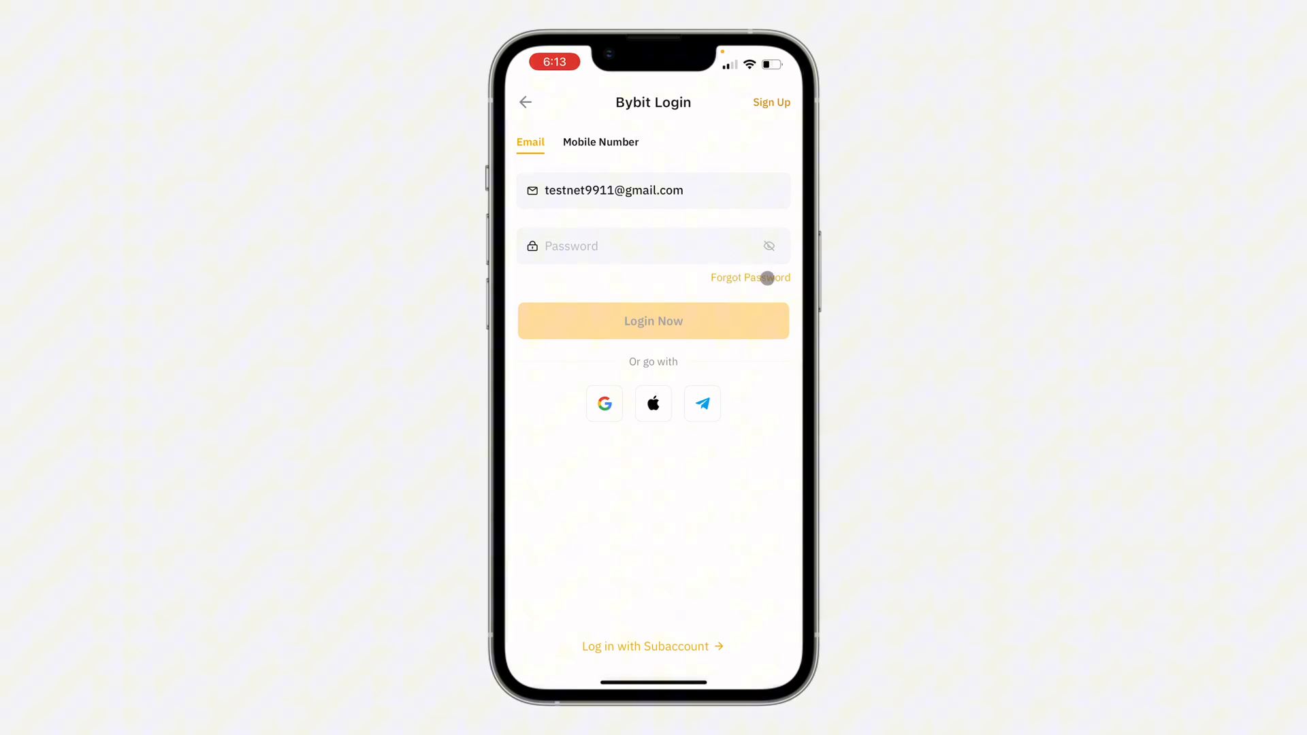
Use Forgot Password to submit the account email and request a password reset.
{"action": "left_click", "coordinate": [749, 277]}
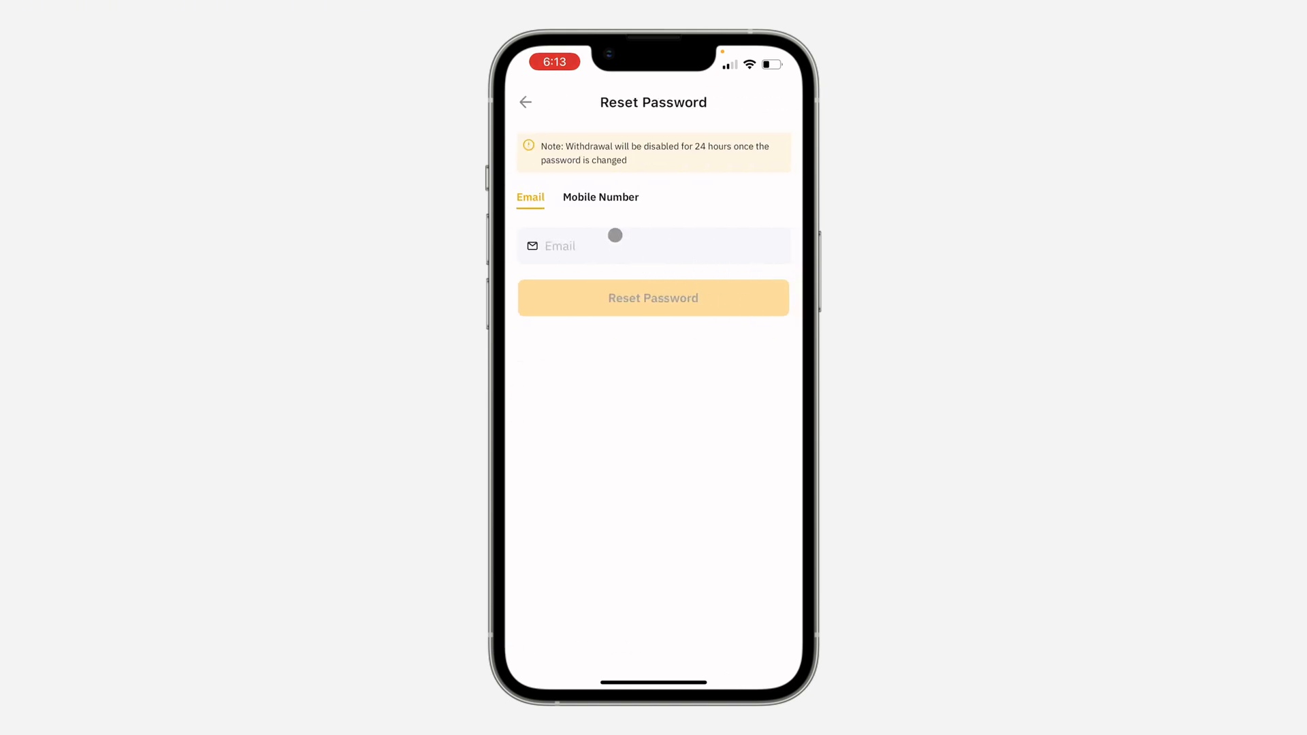
{"action": "left_click", "coordinate": [653, 245]}
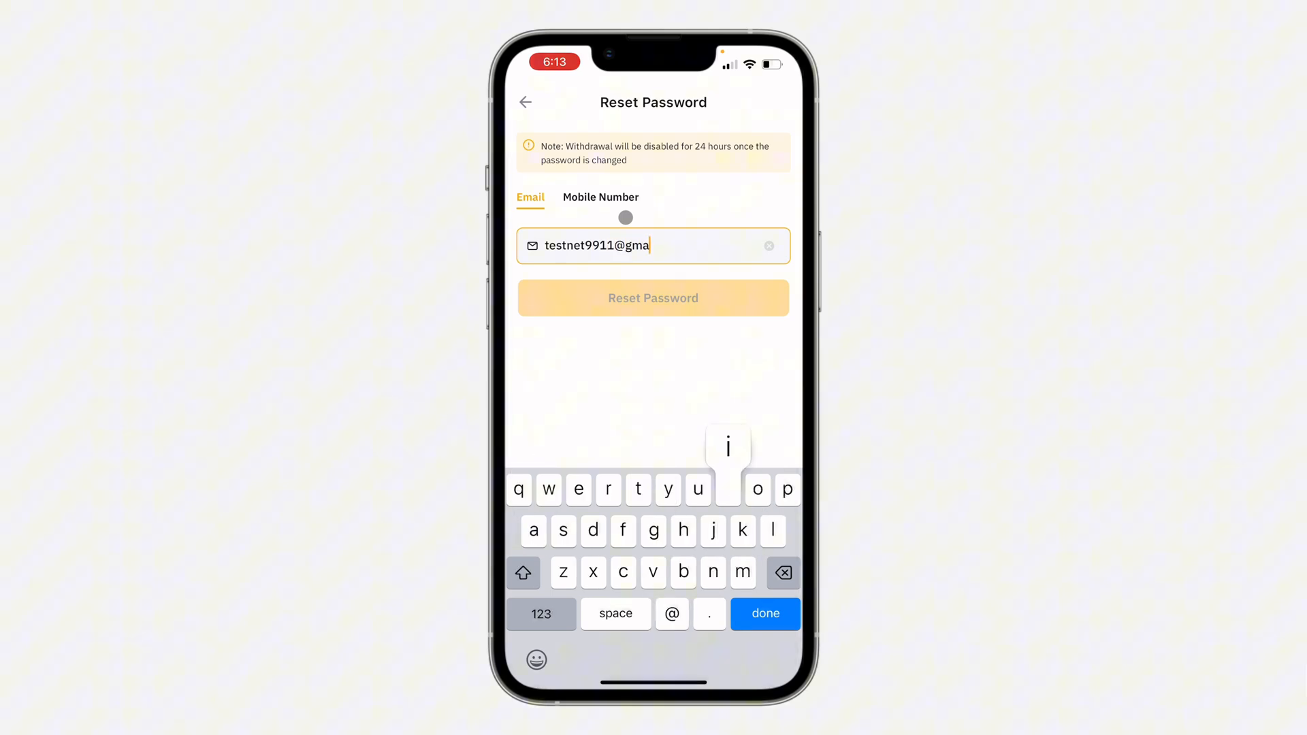
{"action": "left_click", "coordinate": [764, 614]}
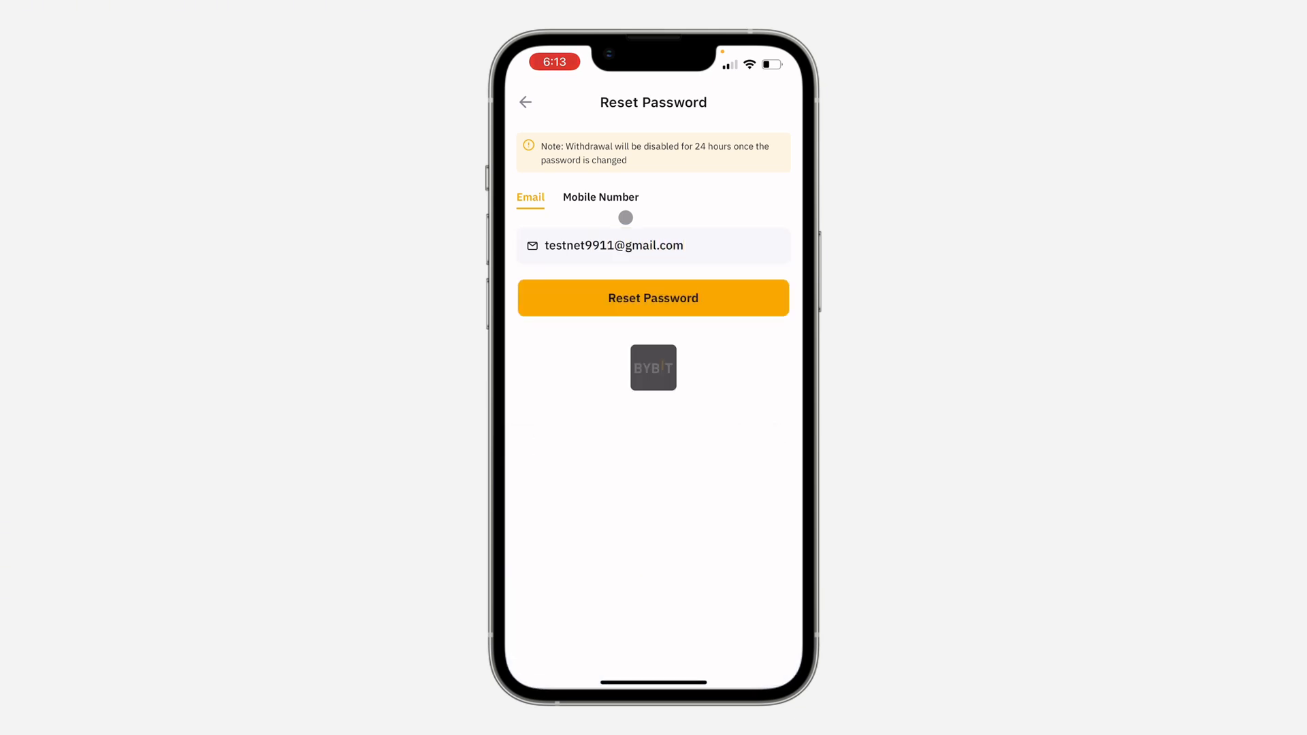
{"action": "left_click", "coordinate": [653, 298]}
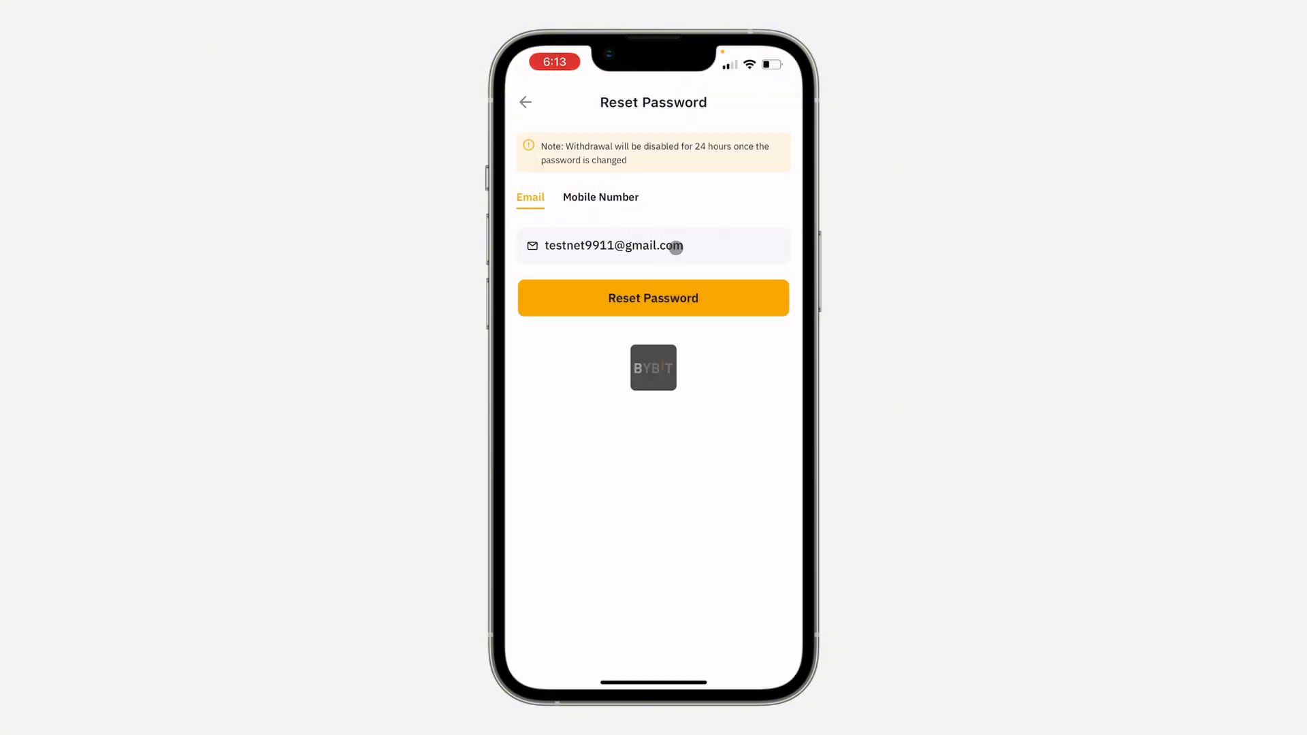
{"action": "left_click", "coordinate": [653, 298]}
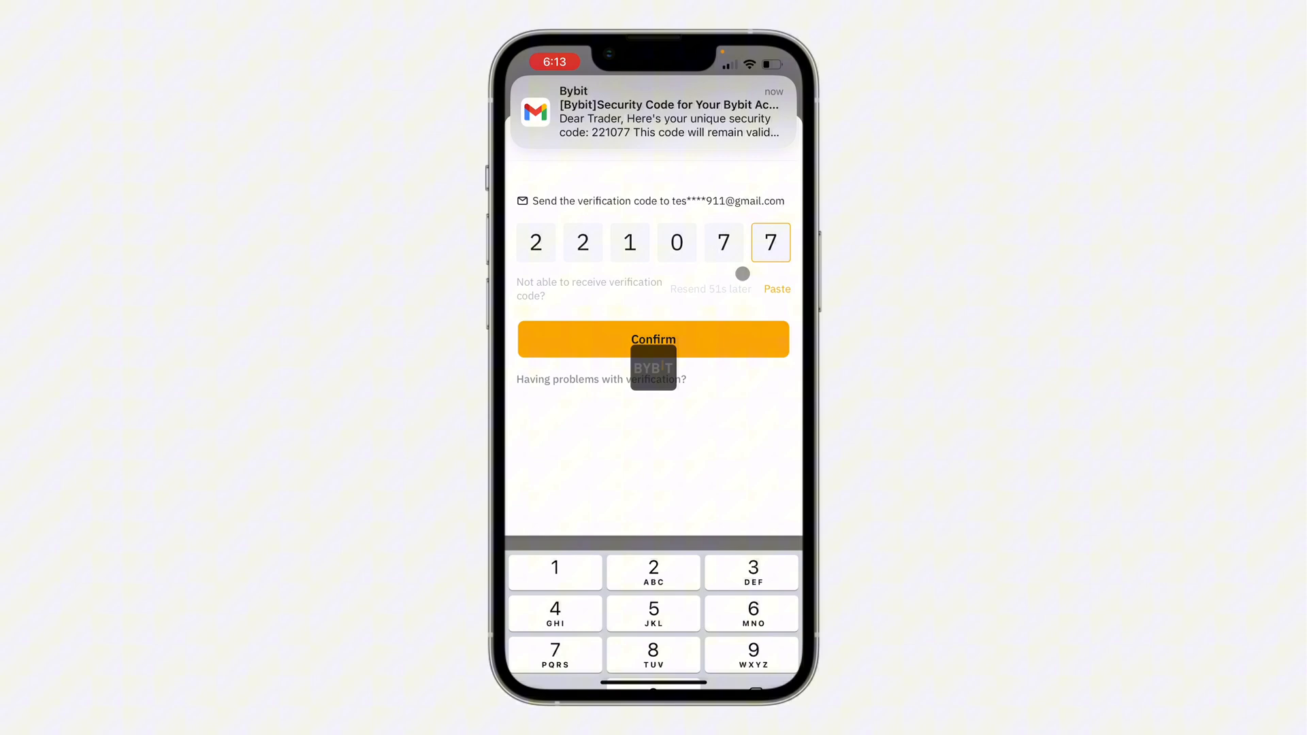
Confirm the emailed six-digit code and focus the empty New Password field.
{"action": "left_click", "coordinate": [654, 339]}
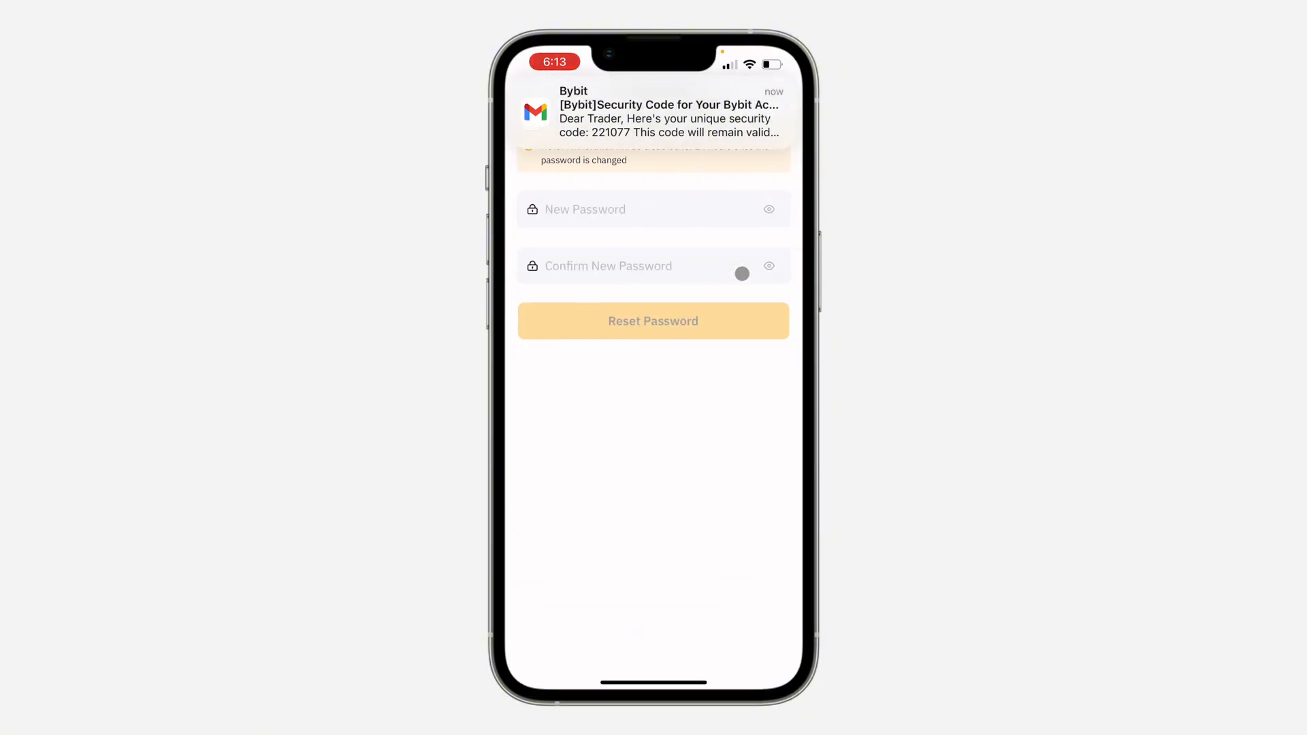
{"action": "left_click", "coordinate": [650, 209]}
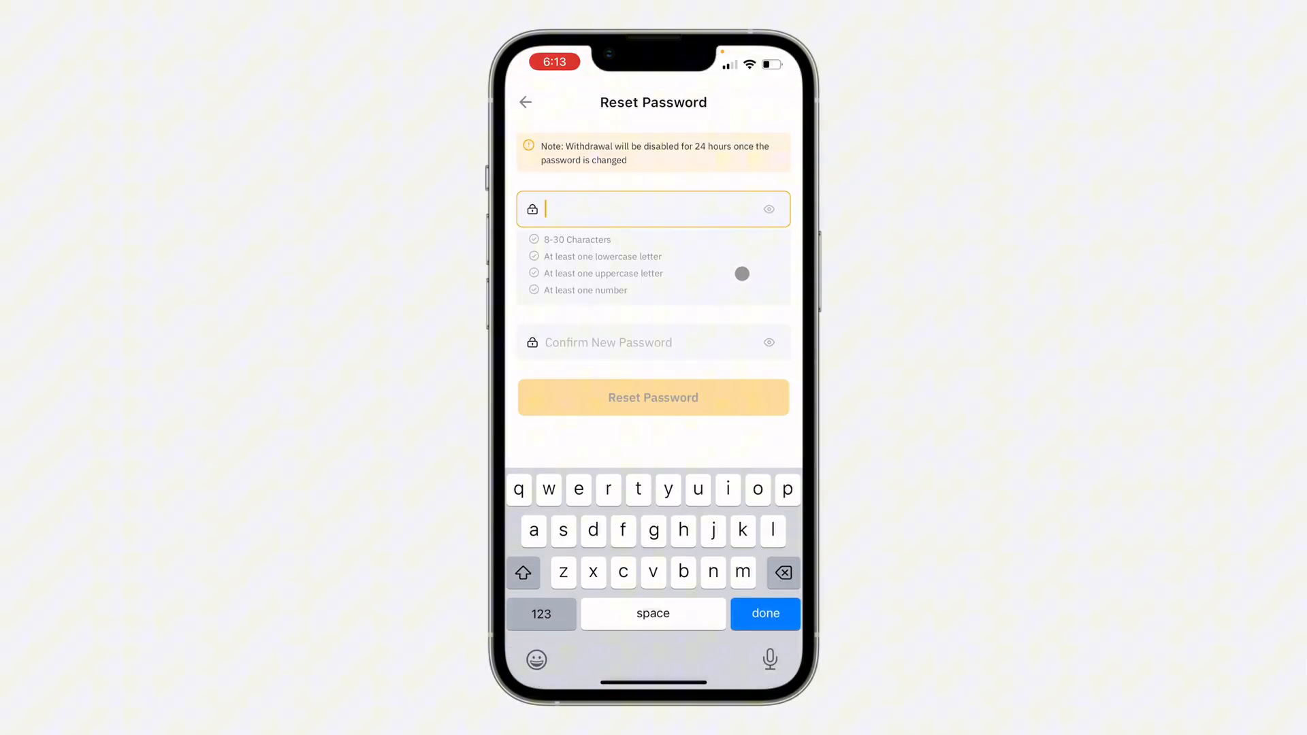